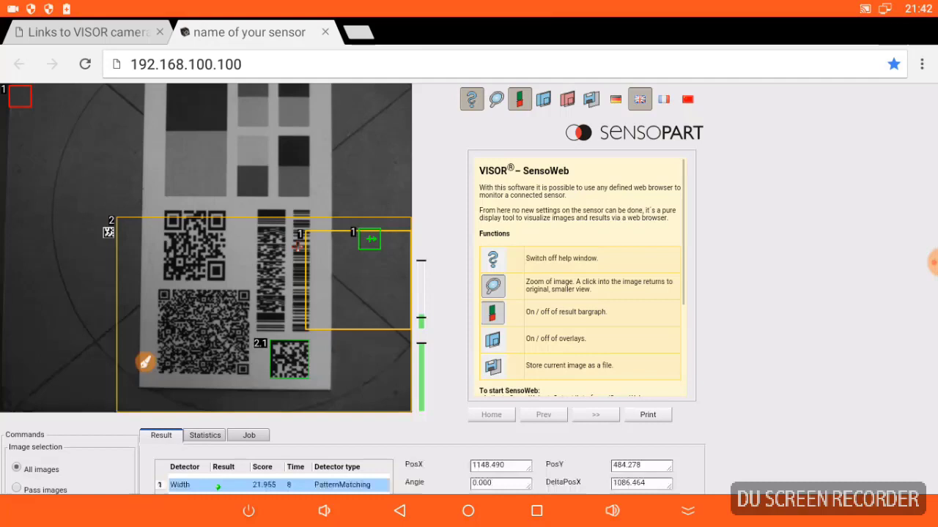
Step: View the Op082 Fastener zoom page from the VISOR links tab and return to the links
click(81, 32)
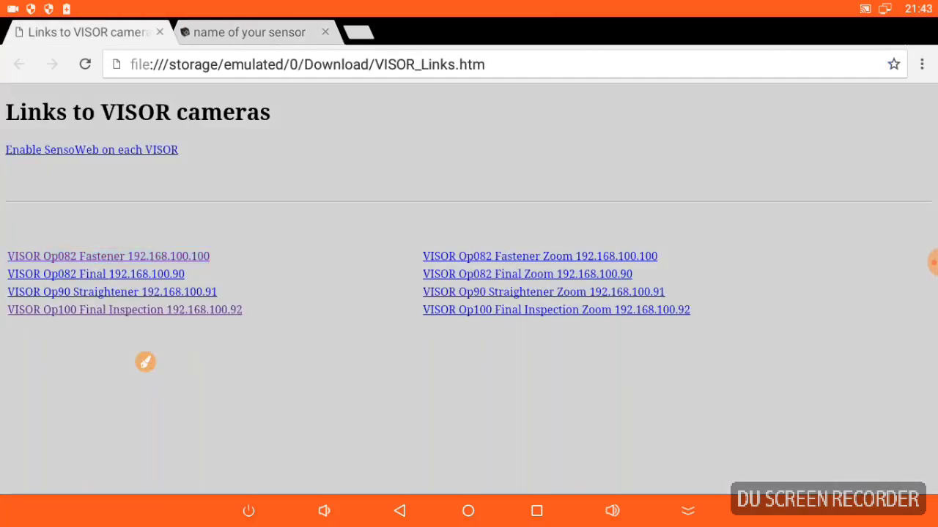
click(539, 255)
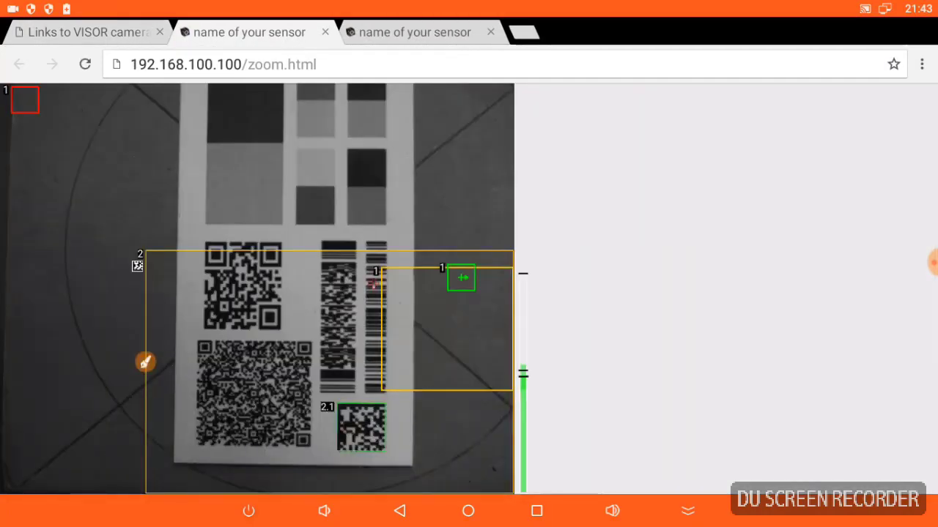
click(85, 32)
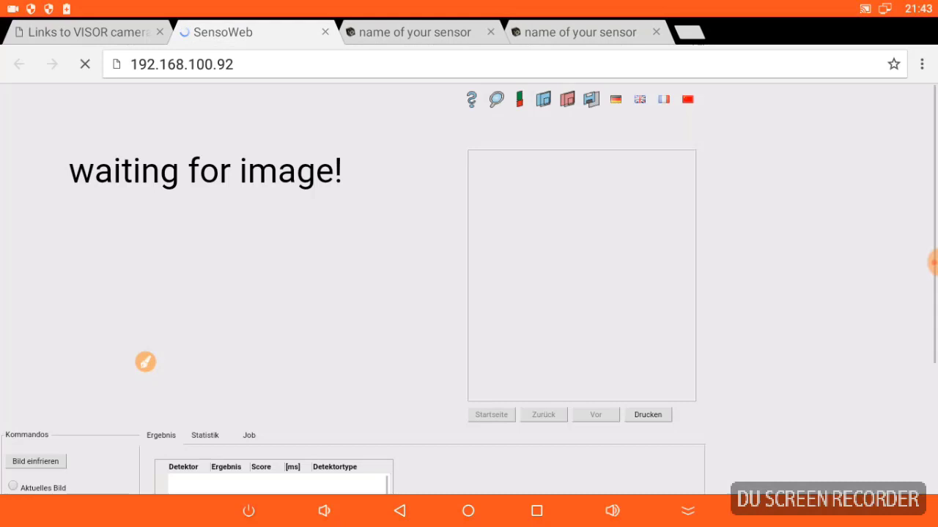
Step: Close a spare 'name of your sensor' tab and show the 192.168.100.100 camera's live view
click(85, 32)
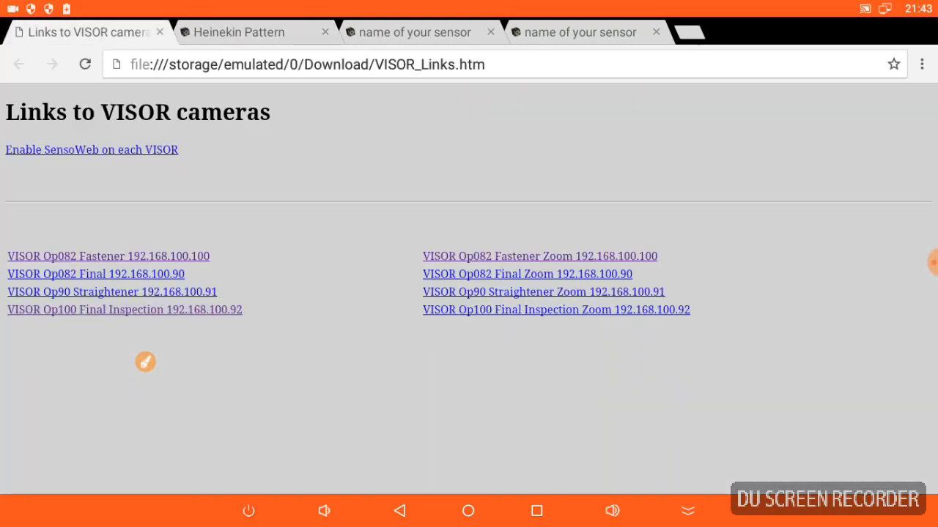
click(96, 274)
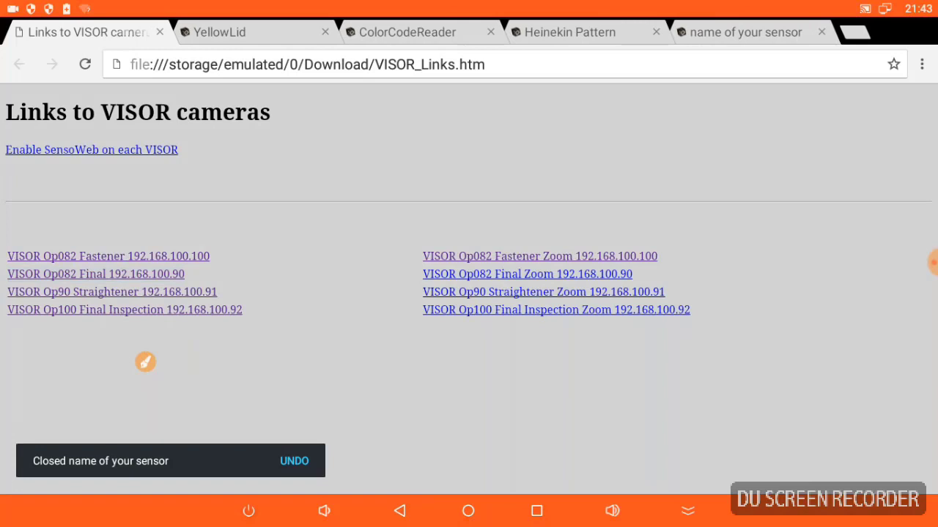
click(111, 292)
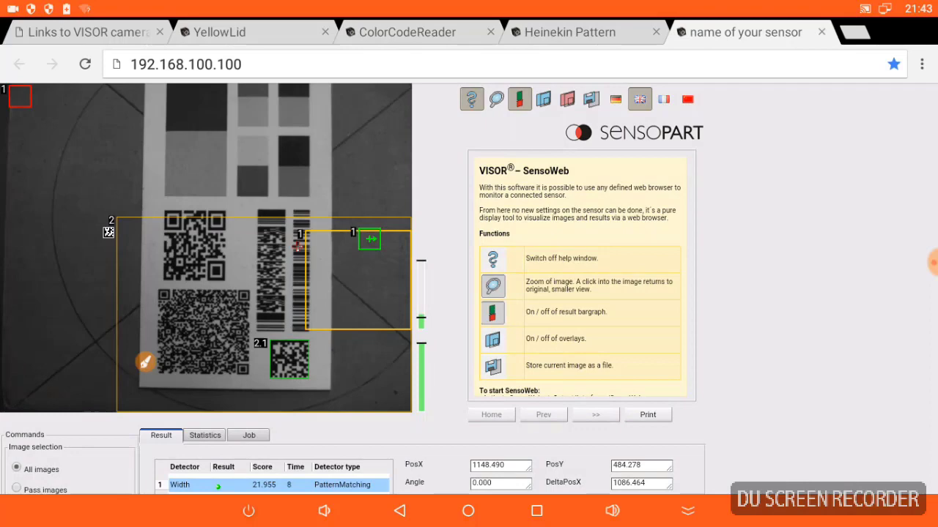
click(922, 264)
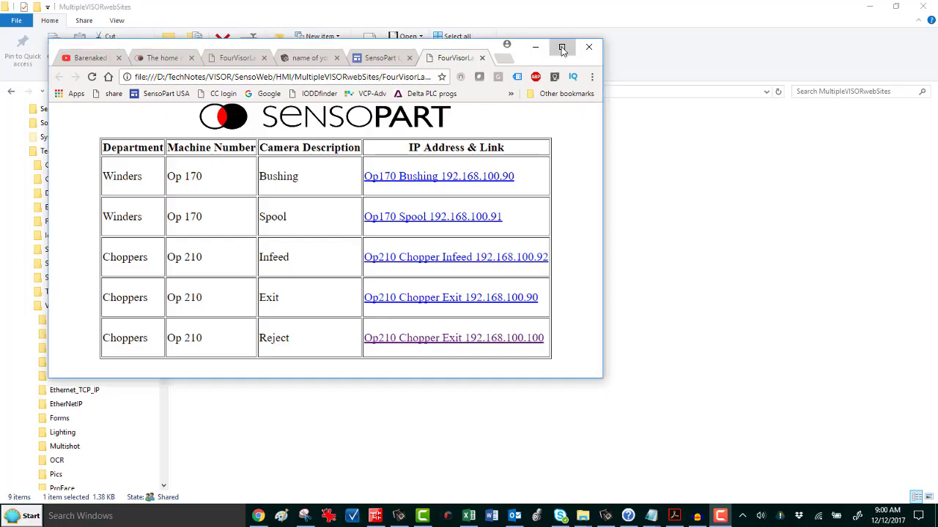
Step: Maximise Chrome on FourVisorLandingPage.html, then minimise it to reveal the website folder
click(562, 47)
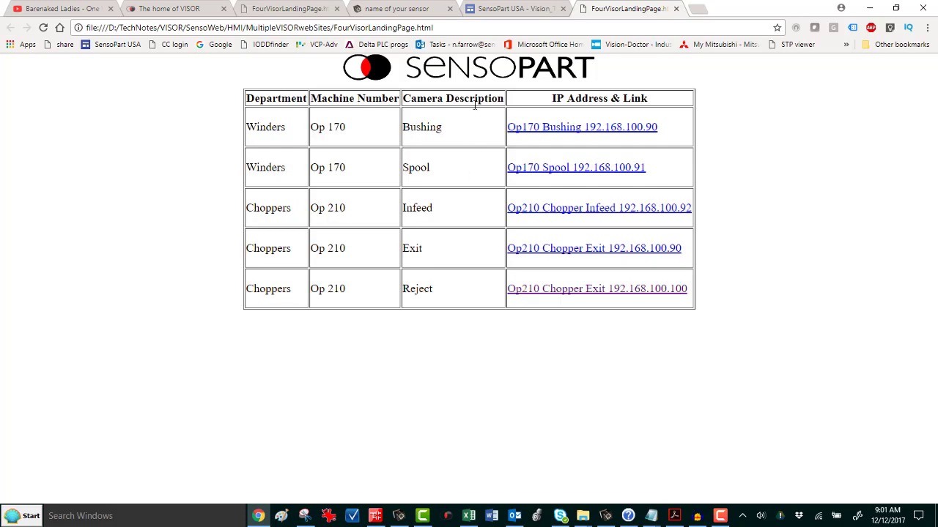
mouse_move(516, 9)
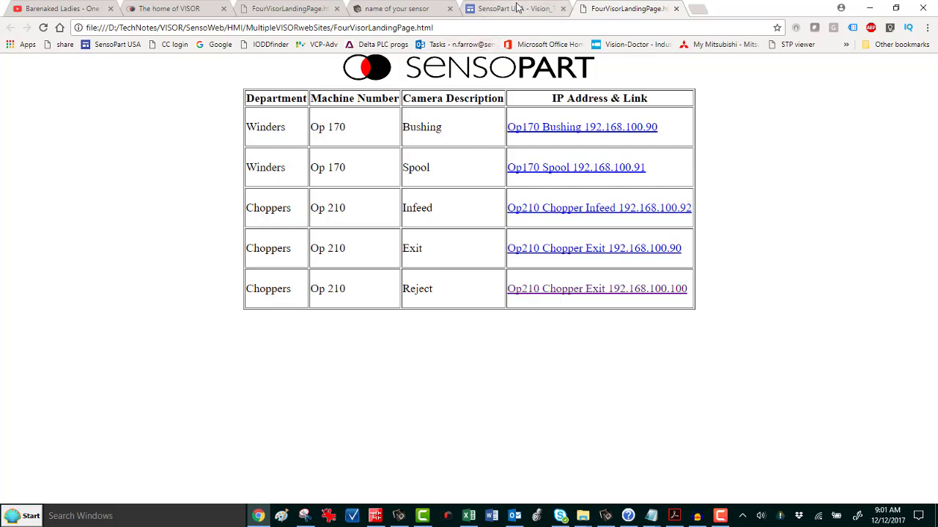
click(895, 8)
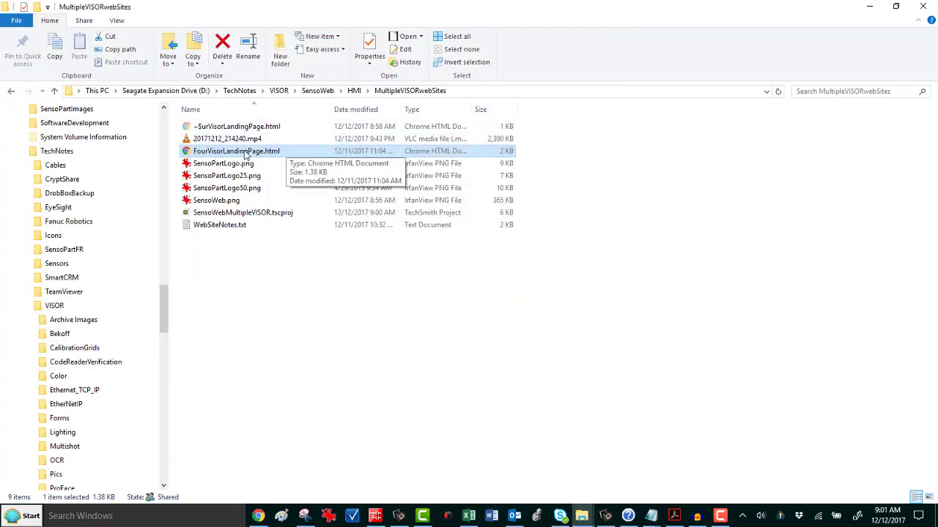
Step: Launch FourVisorLandingPage.html in Notepad via Open with, beside Chrome
right_click(236, 151)
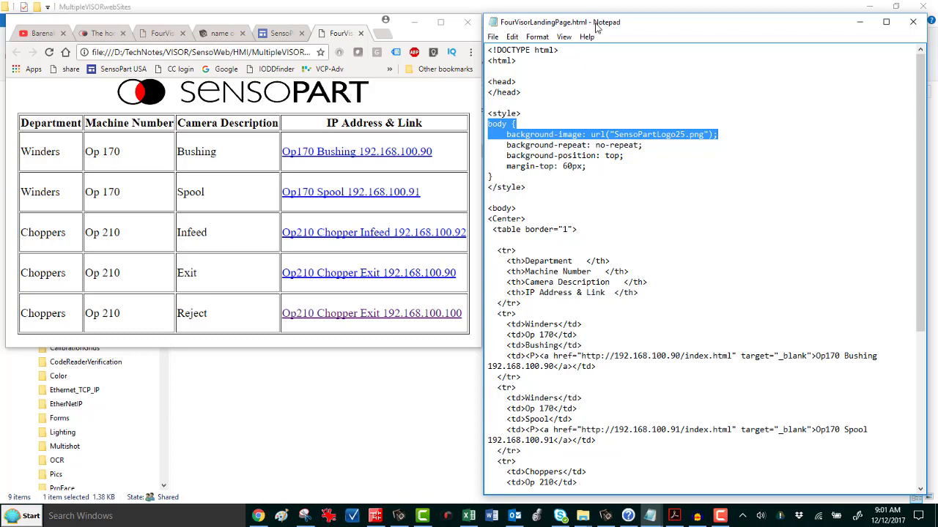
Step: Highlight the table header row and first Winders data row code, then widen Notepad so rows fit one line
click(516, 208)
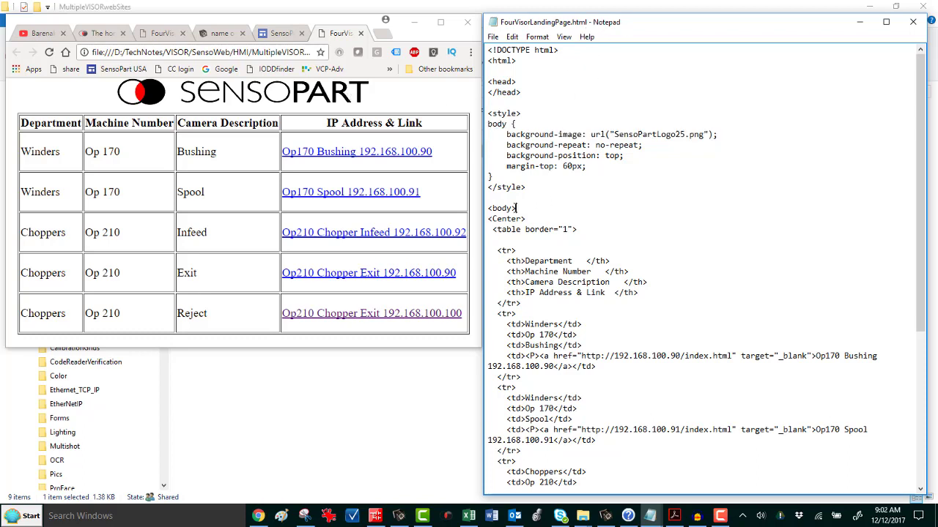
scroll(down, 3)
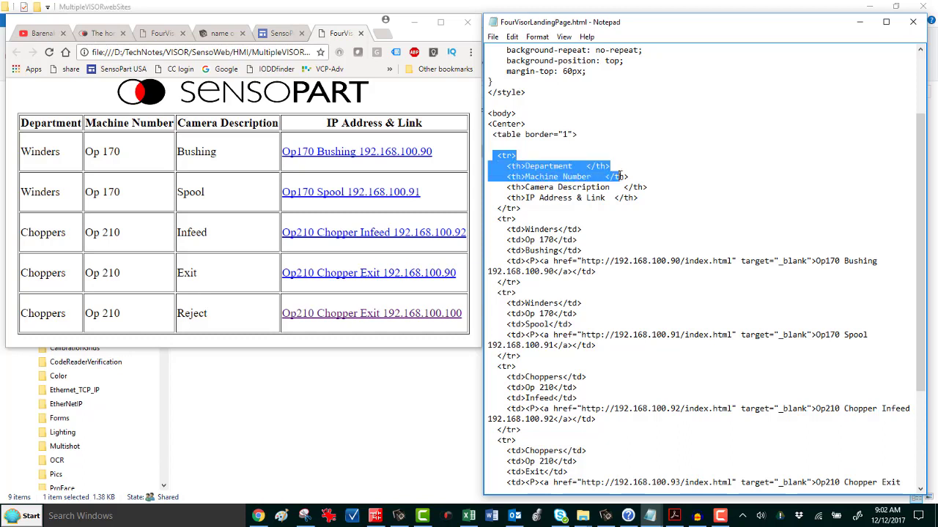
drag(609, 176, 641, 197)
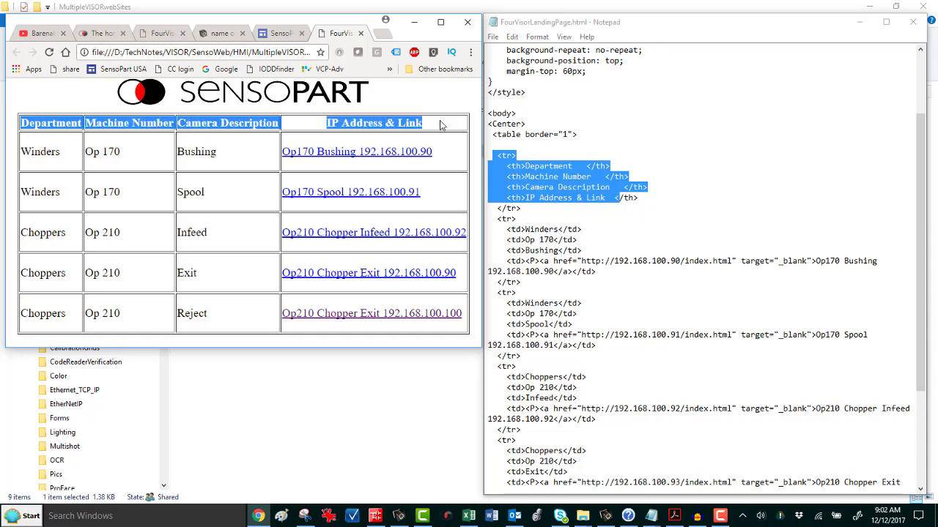
click(521, 227)
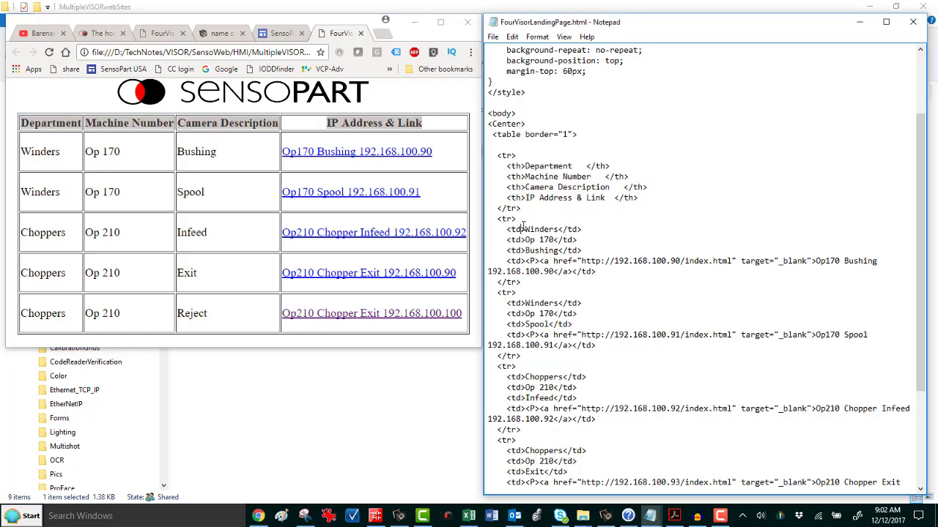
double_click(533, 198)
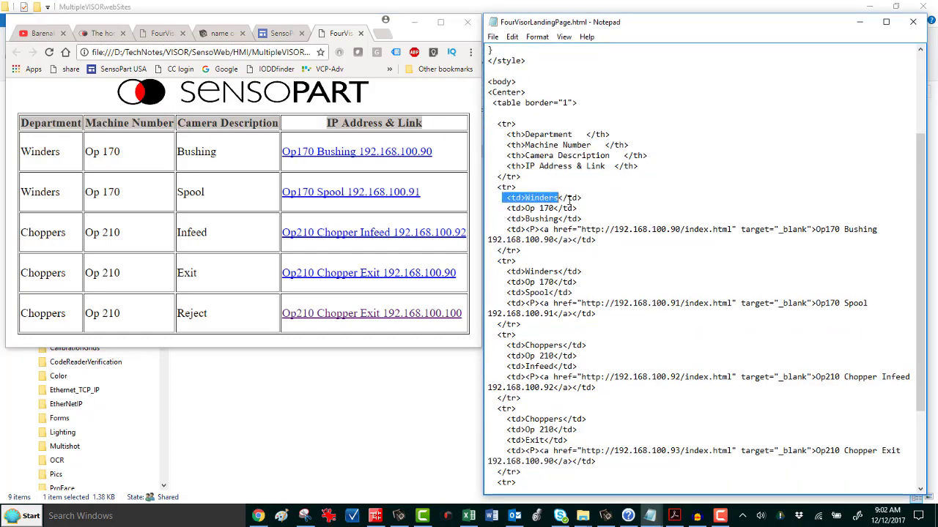
drag(534, 196, 579, 218)
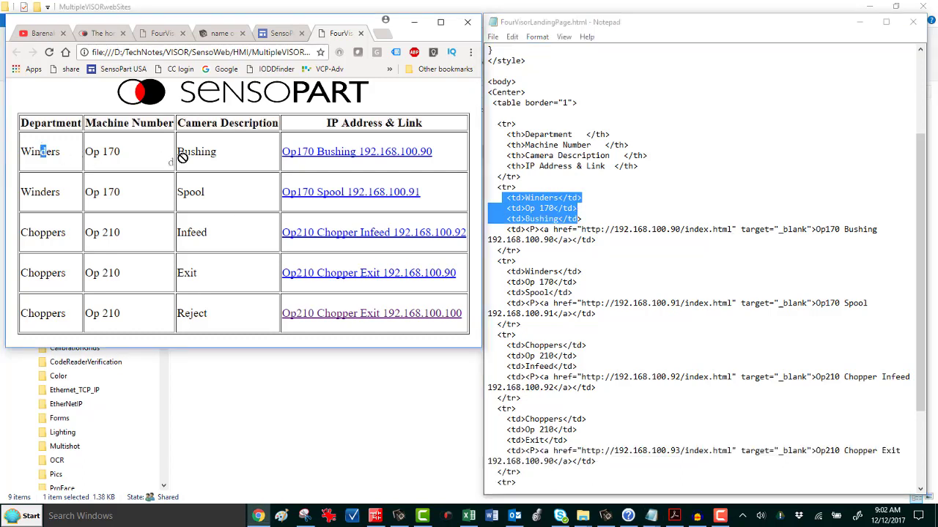
double_click(197, 151)
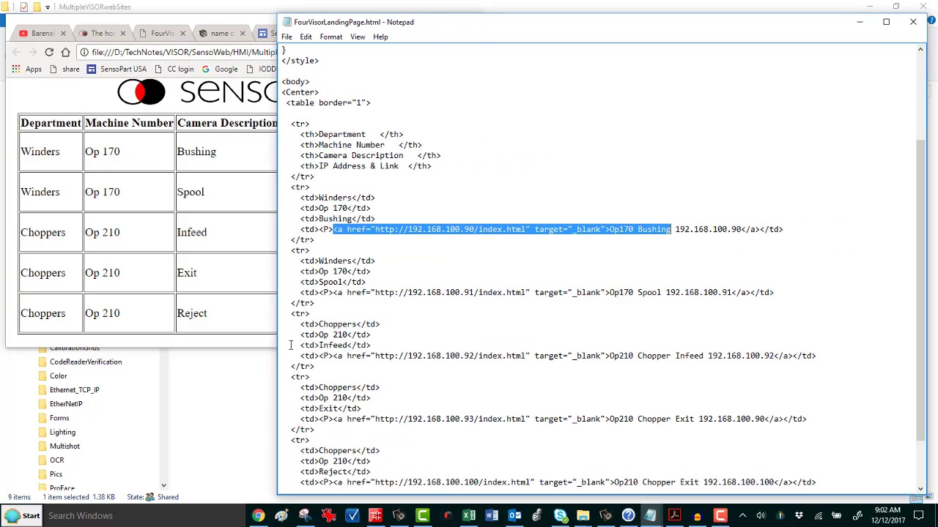
Step: Highlight the first camera's href URL, then make the link text read 'Op170 BushingTEST'
click(323, 229)
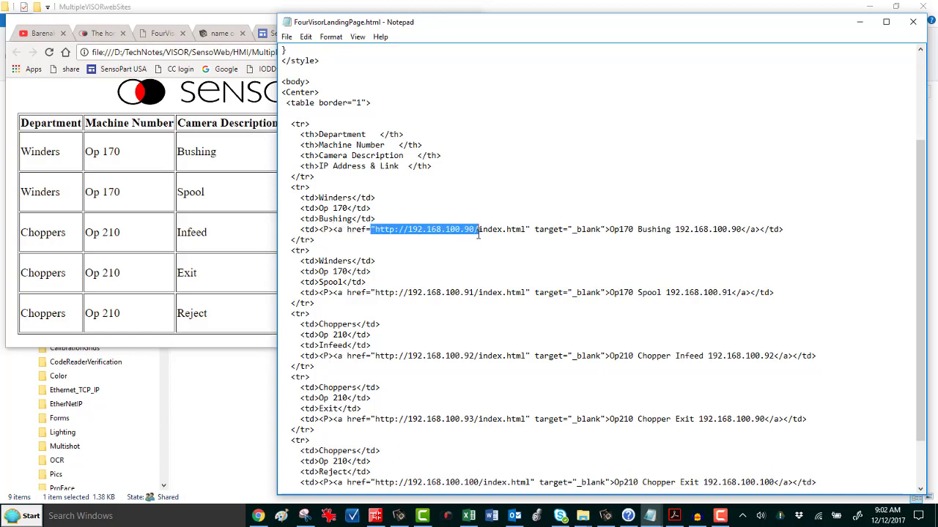
drag(476, 229, 526, 228)
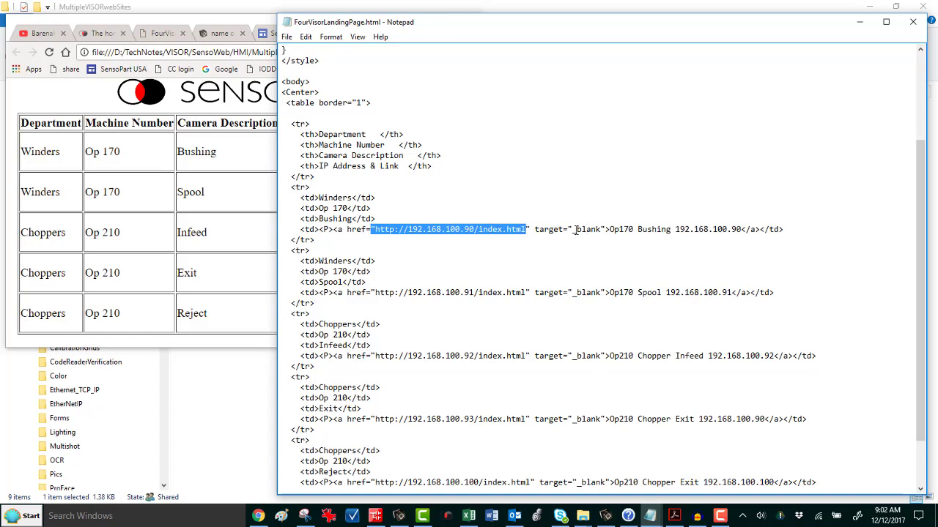
double_click(567, 228)
text(T)
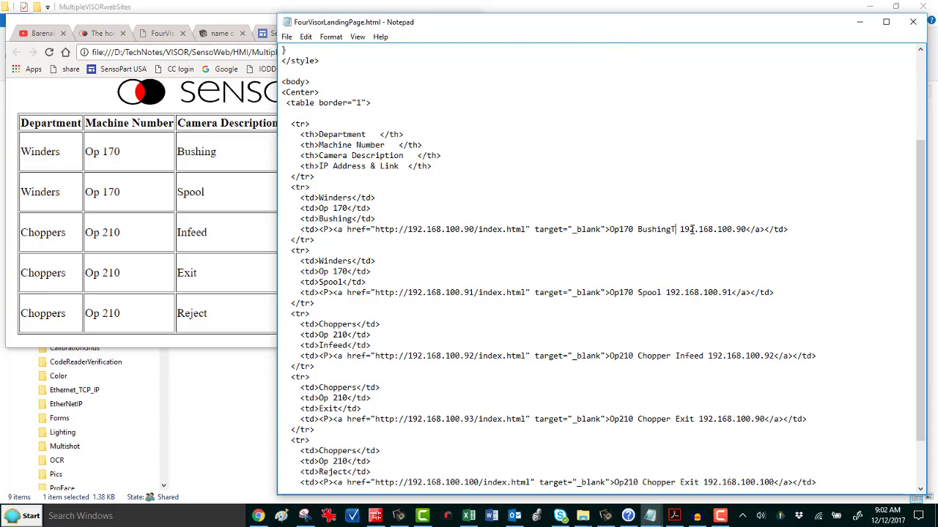
click(288, 37)
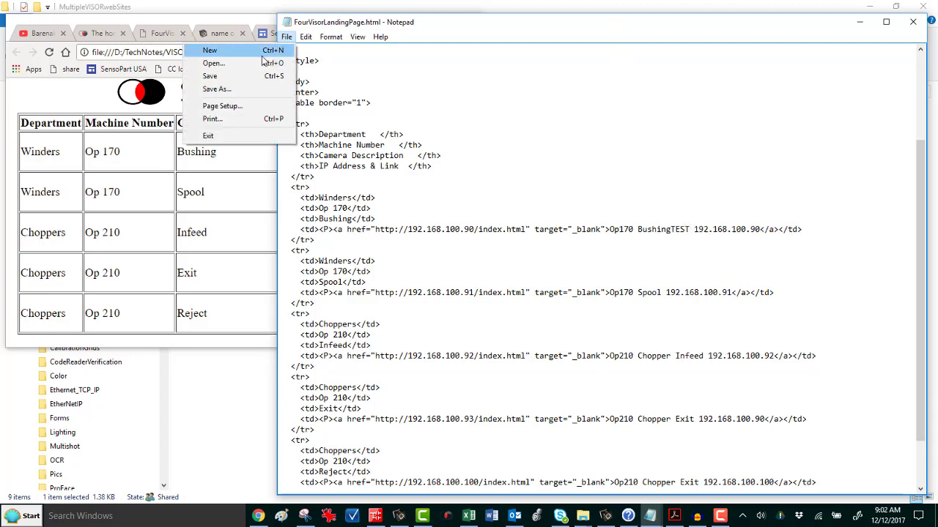